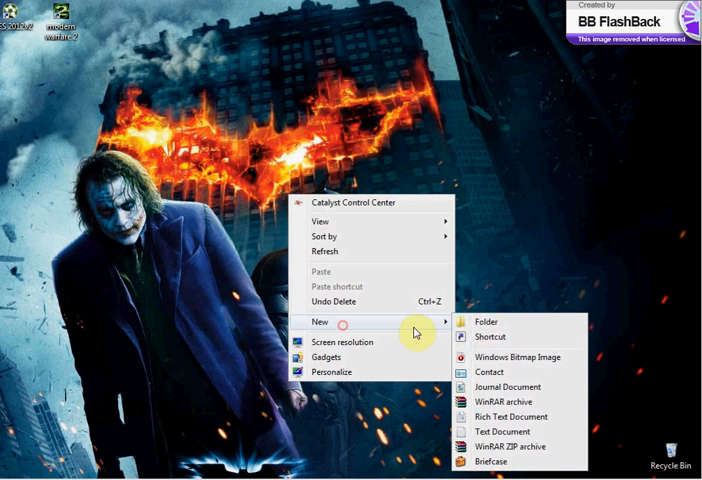
- Begin a new shortcut with target shutdown -s -t "10" -c "by BLu3 d3v1L"
left_click(492, 336)
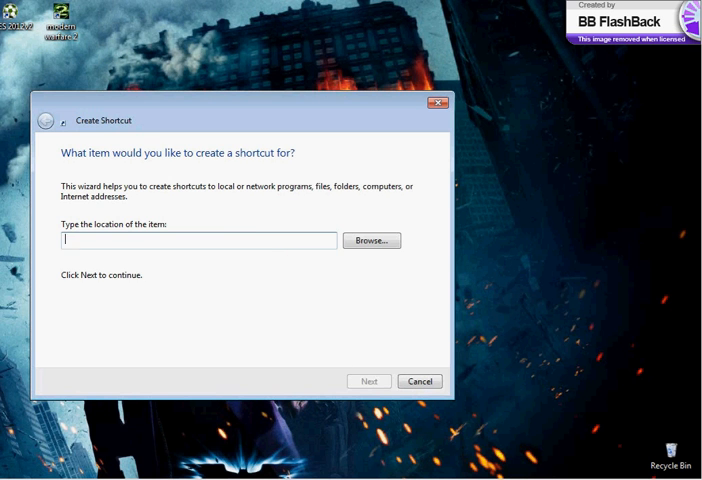
type("shutdown -s -")
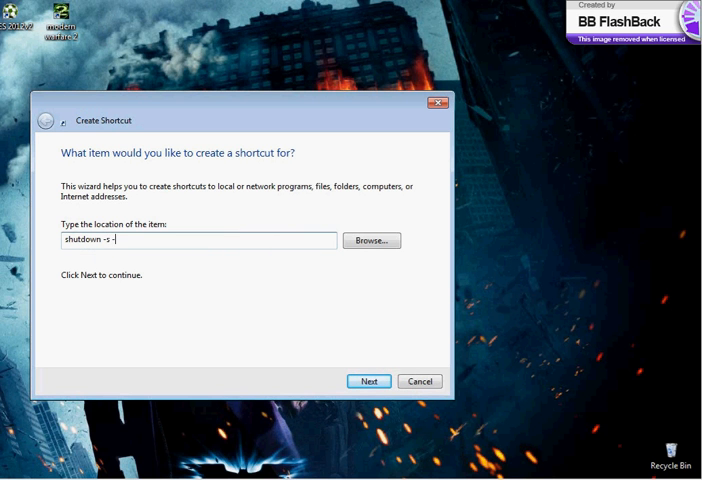
type("t")
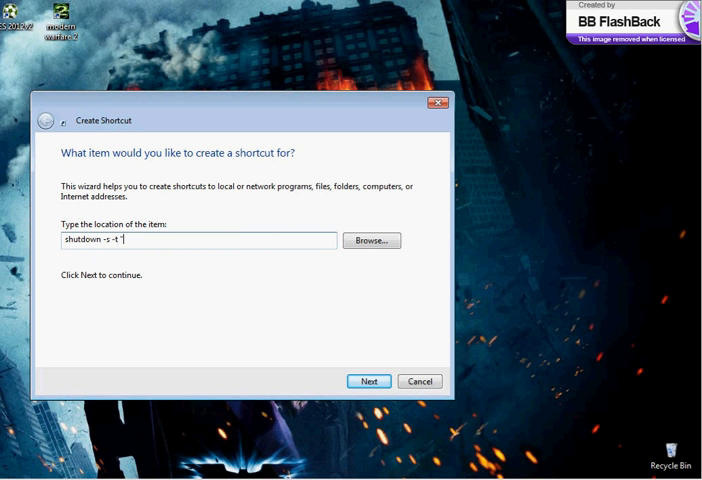
type("10\"")
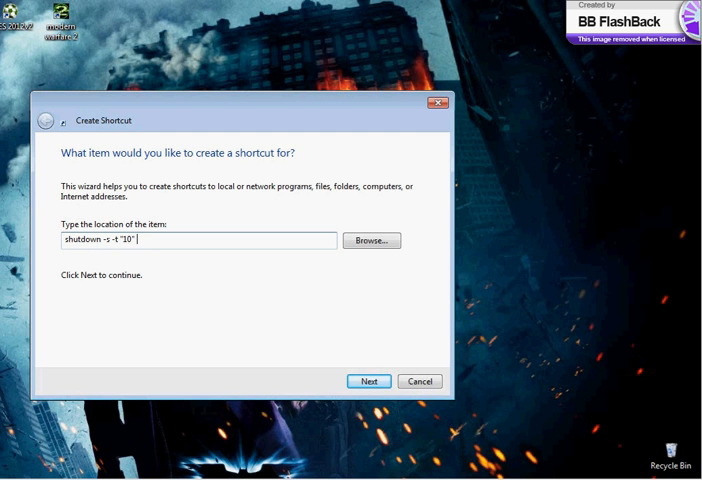
type("-")
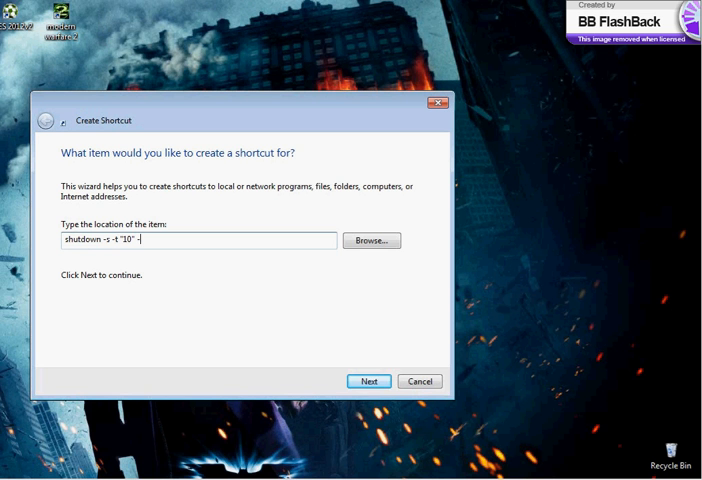
type("c \"by")
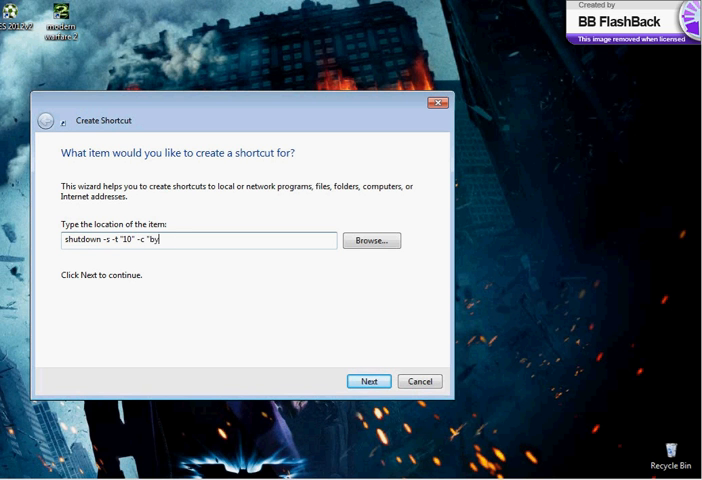
type("Lu3")
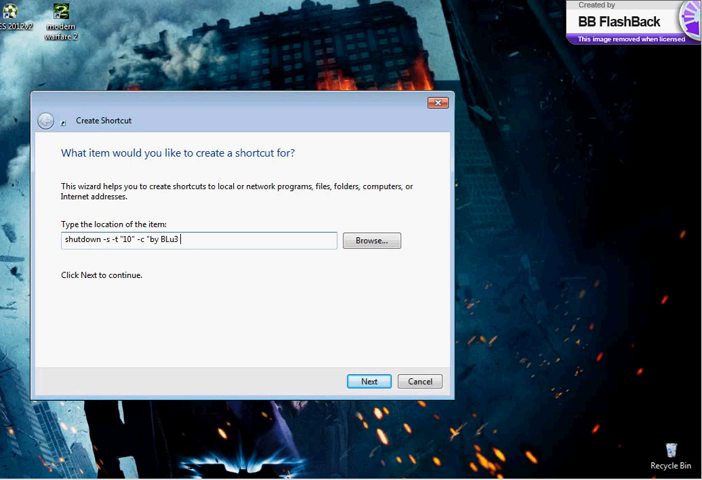
type("d3v1L")
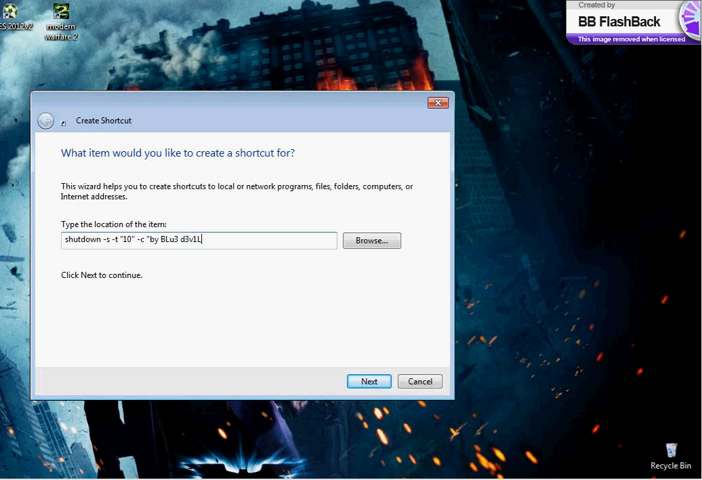
mouse_move(372, 380)
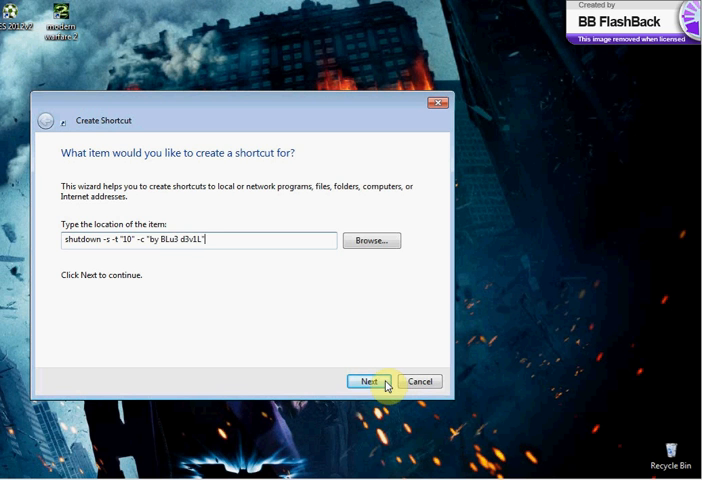
- Advance to the name field and type the placeholder text 'numele ales de dvs'
left_click(366, 380)
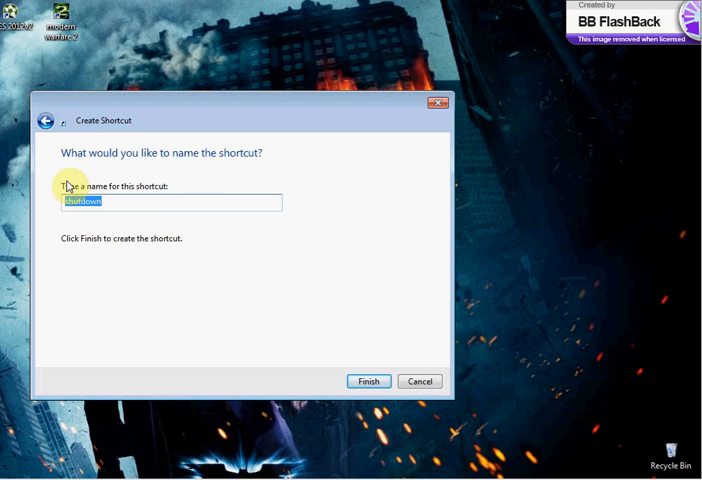
mouse_move(126, 204)
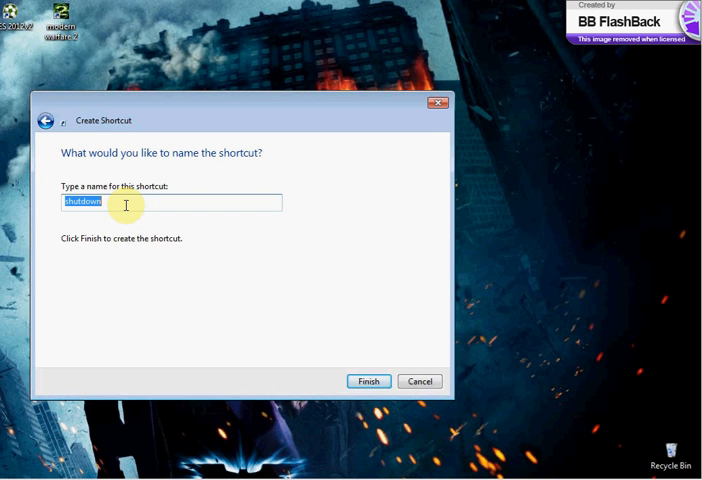
type("n")
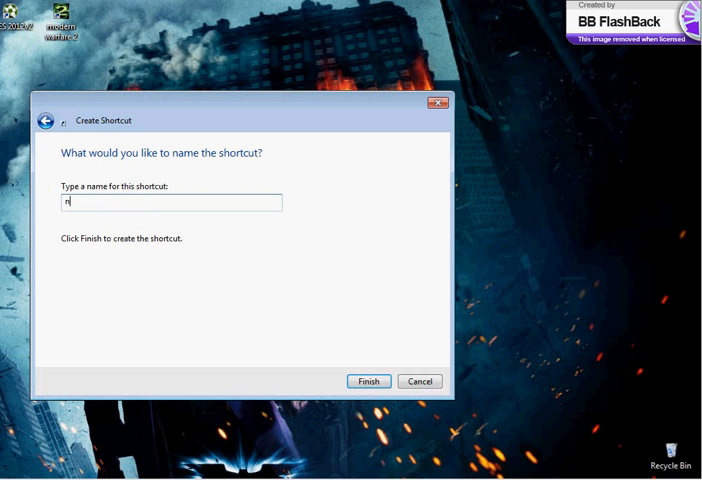
type("umele ales")
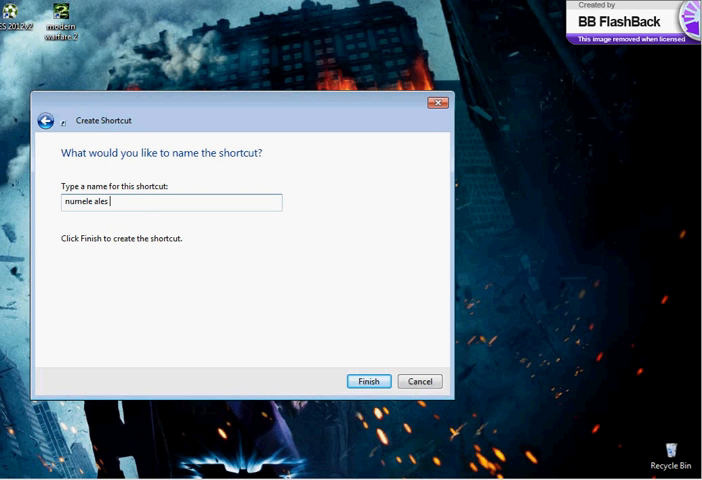
type("de d")
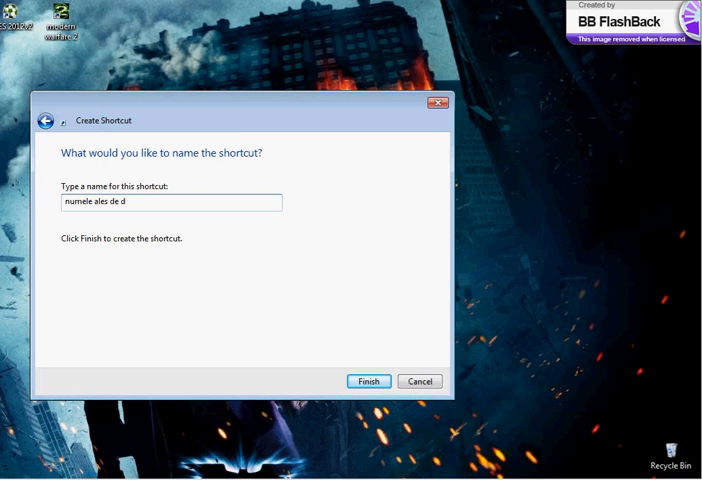
type("vs")
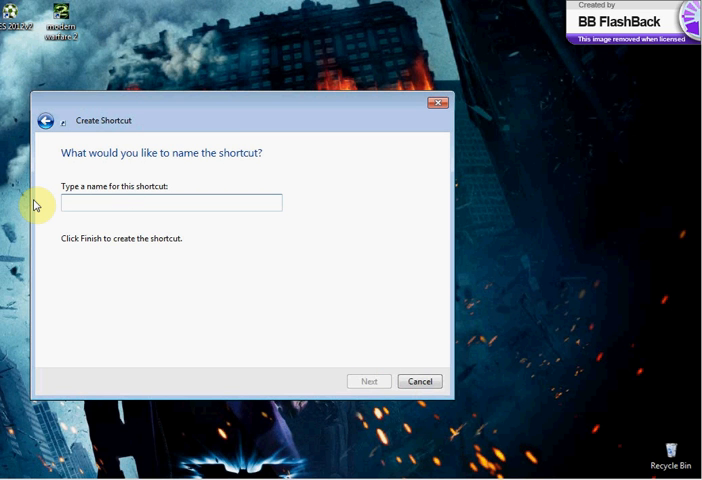
- Name the shortcut 'by blu3 d3v1L' and finish so it lands on the desktop
type("by")
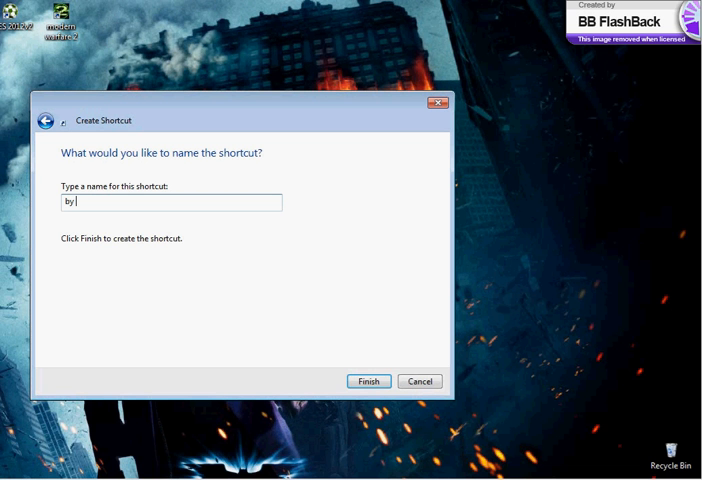
type("blu3 d3")
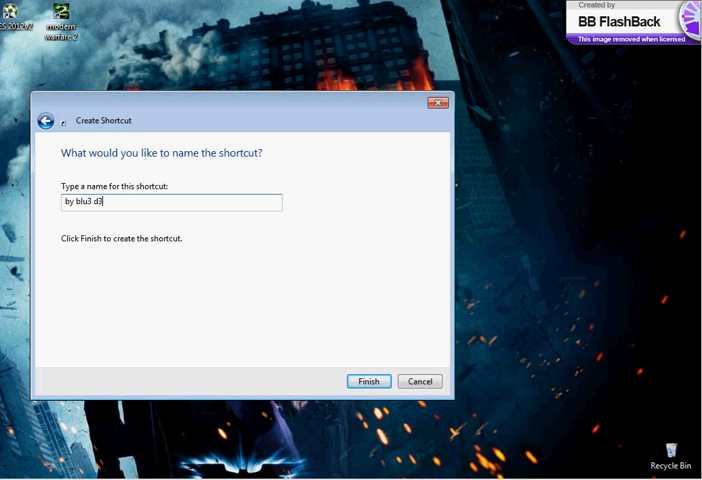
type("v1L")
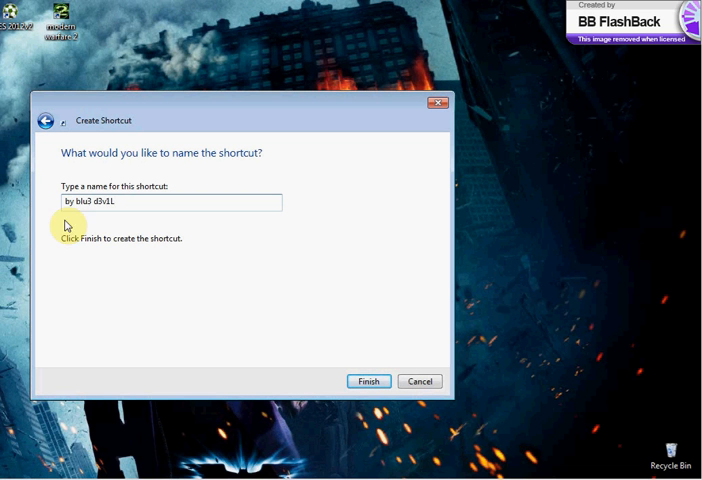
left_click(366, 380)
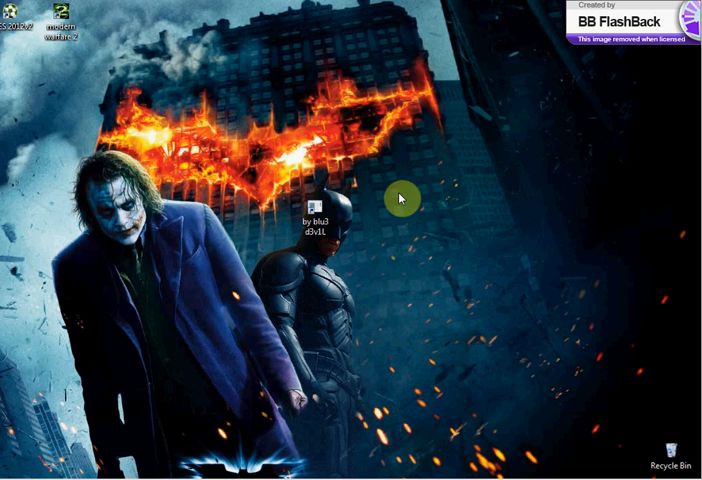
- Give the shutdown shortcut a system icon via Properties > Change Icon, dismissing the warning
left_click(316, 204)
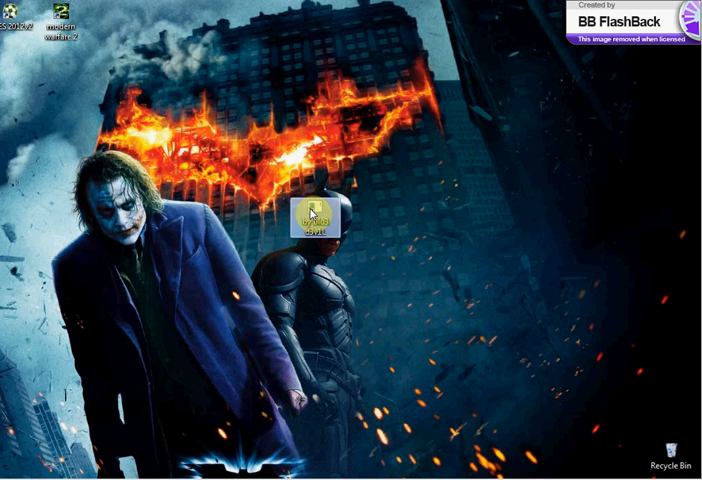
right_click(320, 210)
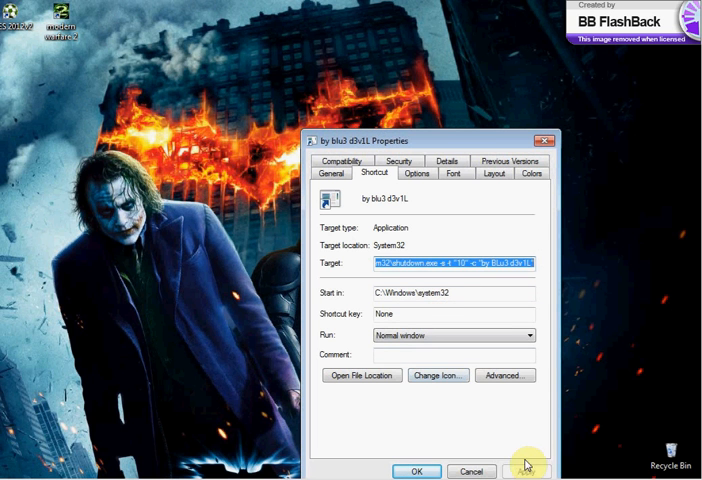
left_click(436, 376)
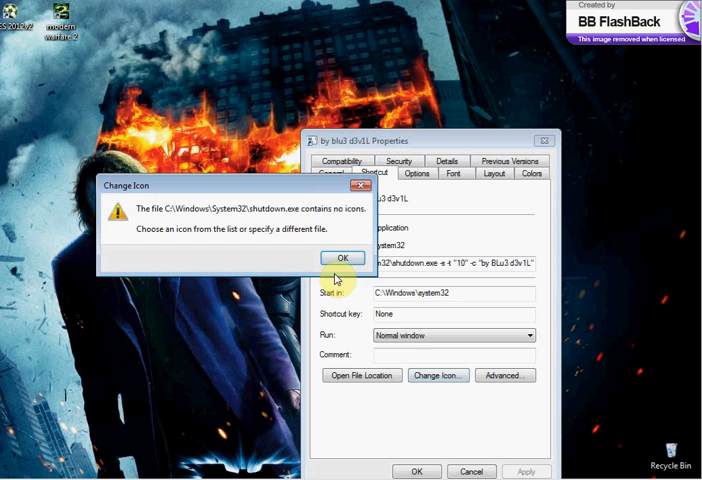
left_click(344, 258)
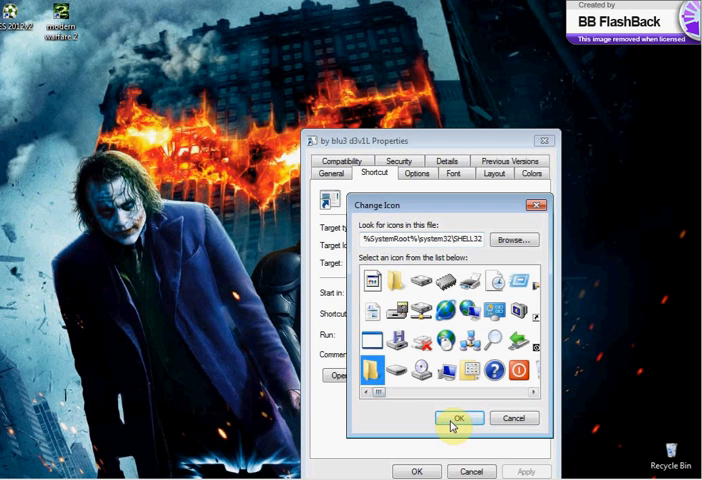
left_click(456, 418)
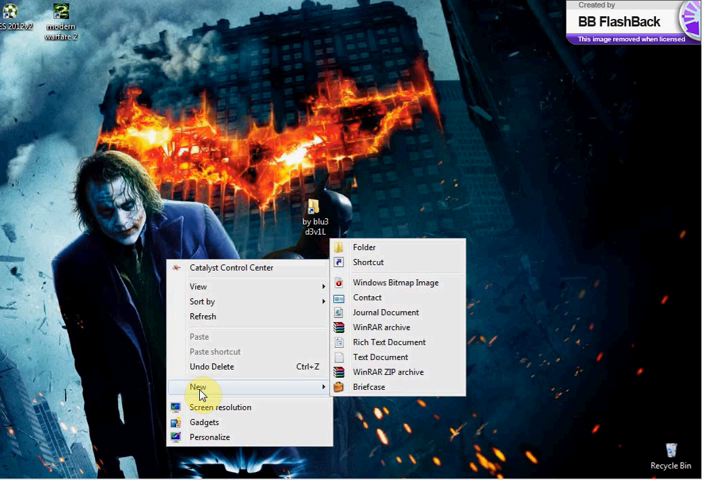
- Create and open a new text document and type the line 'cam atat..'
left_click(380, 356)
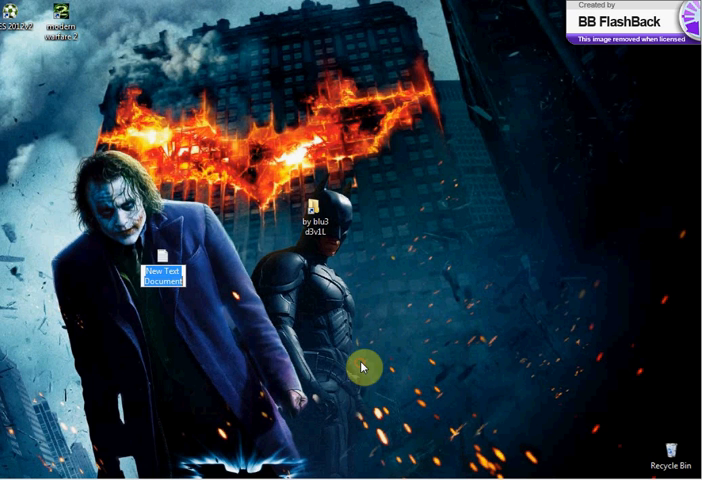
double_click(168, 276)
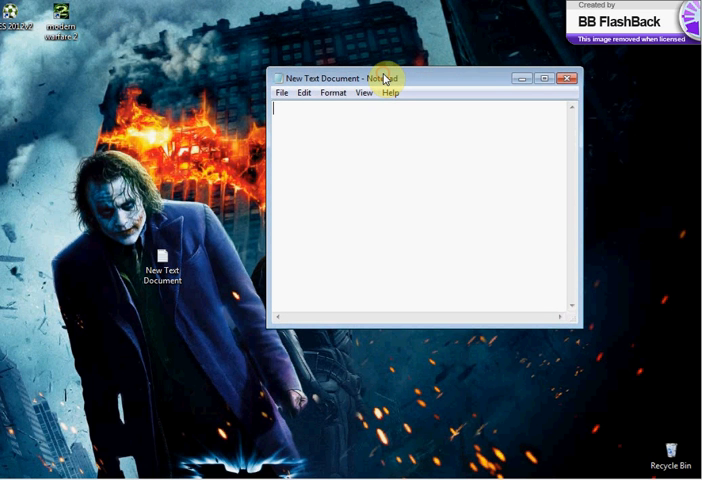
type("cam atat")
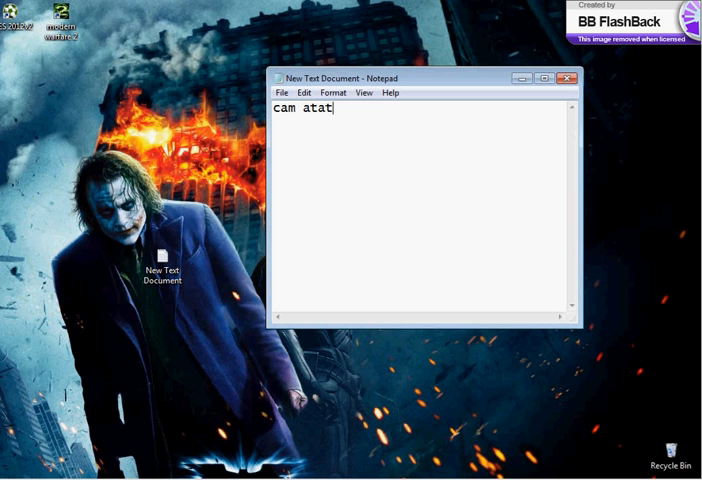
type("..")
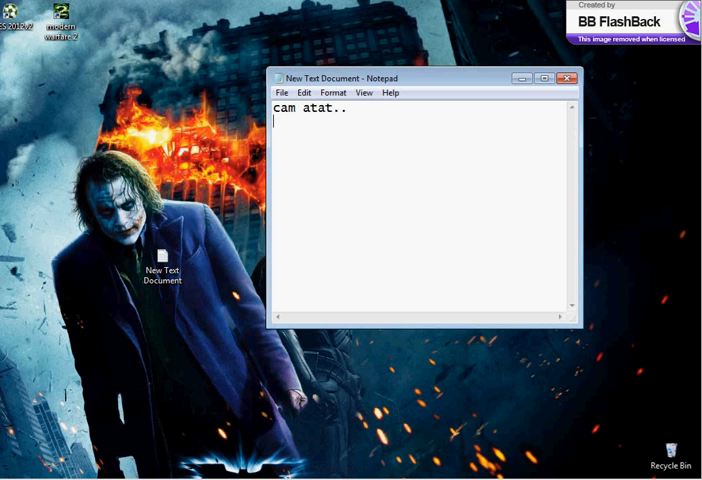
- Type shutdown -s -t, then remove the '(timpul' placeholder after the timer switch
type("shu")
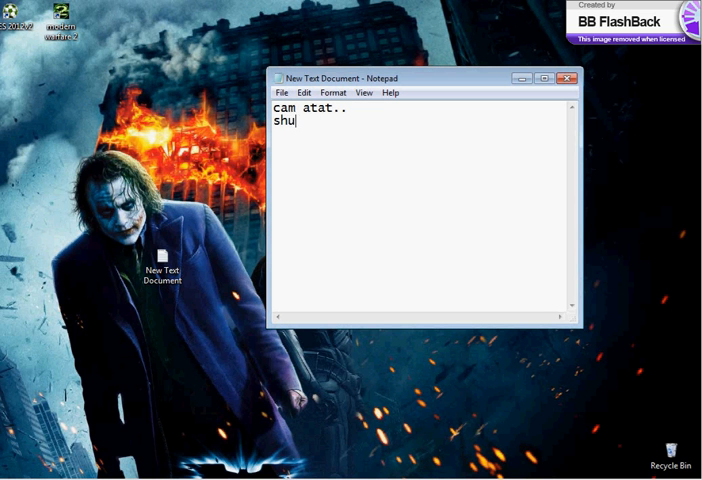
type("tdown -s")
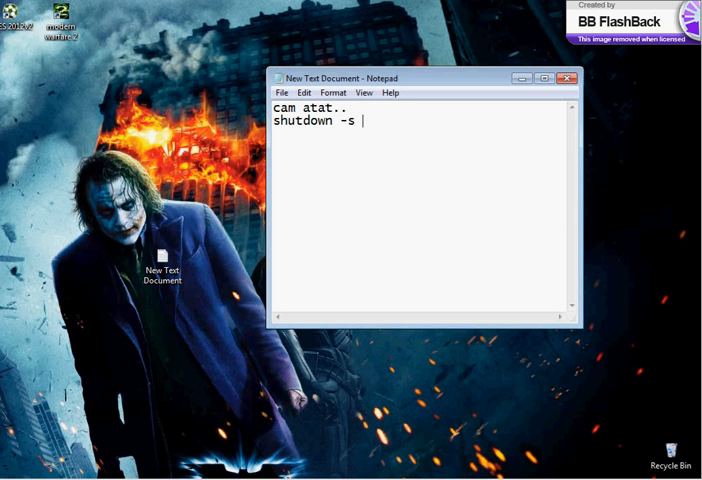
type("-")
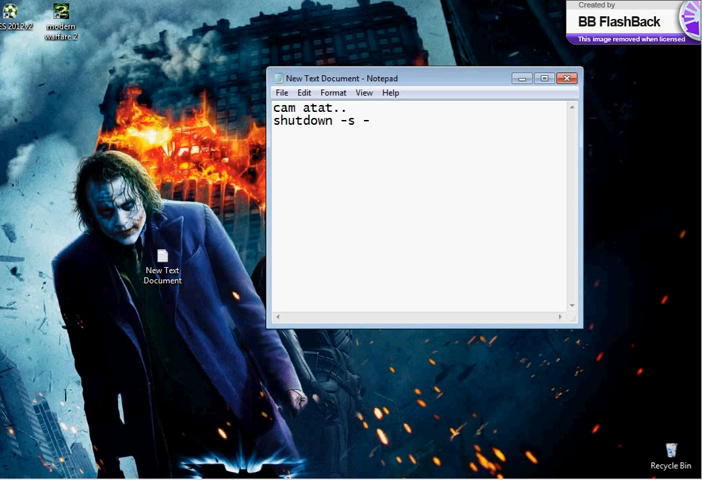
type("t")
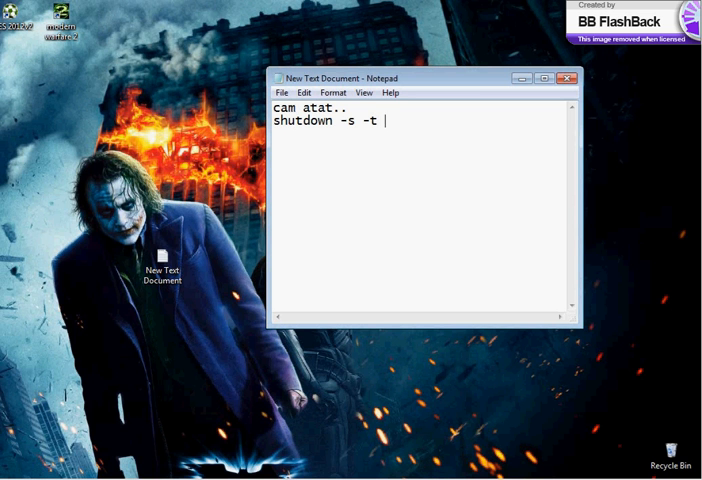
type("(timpul ales")
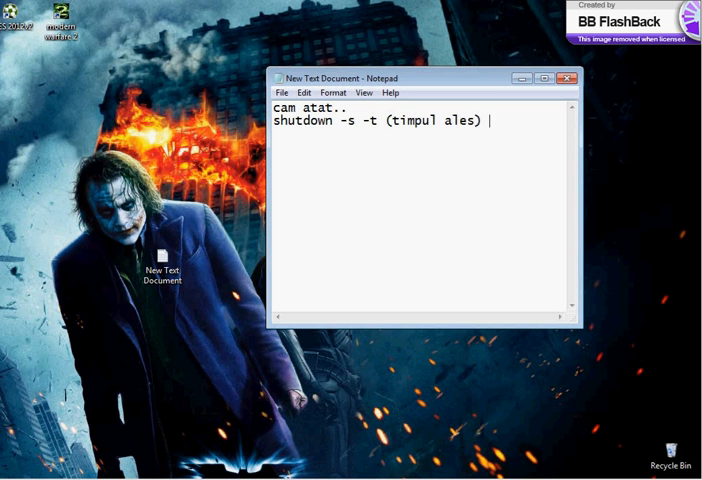
key("BackSpace")
type("\"")
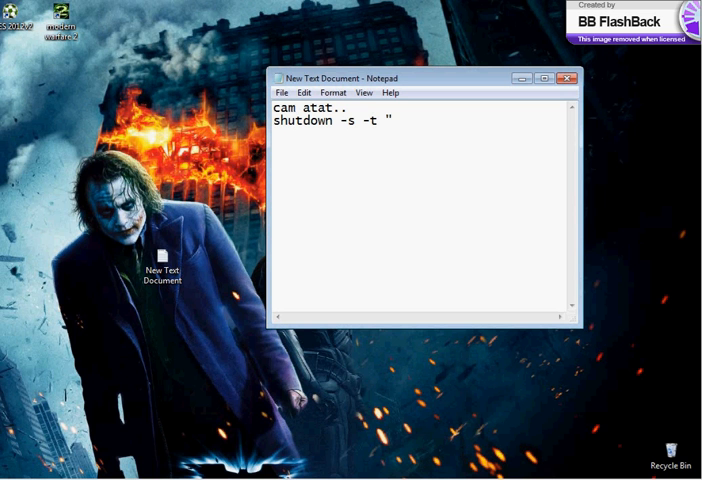
- Set the timer value to "10" and add the -c comment switch
type("10\"")
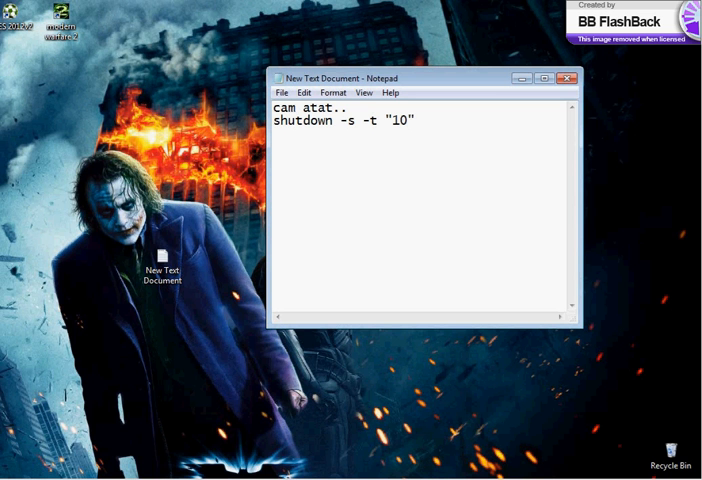
type("-c")
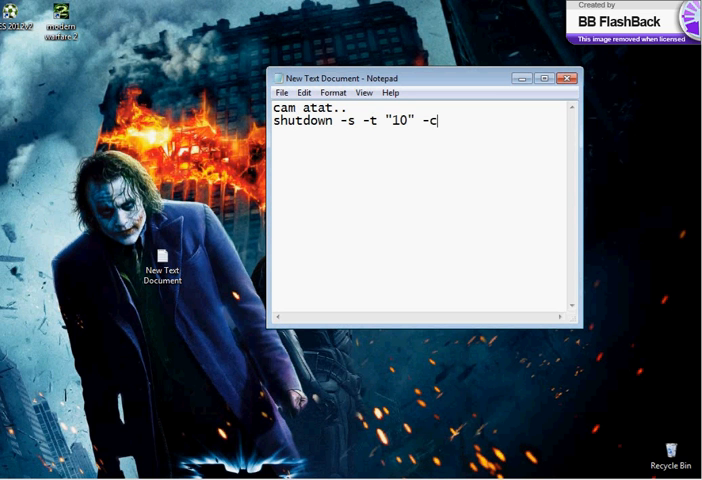
type("(")
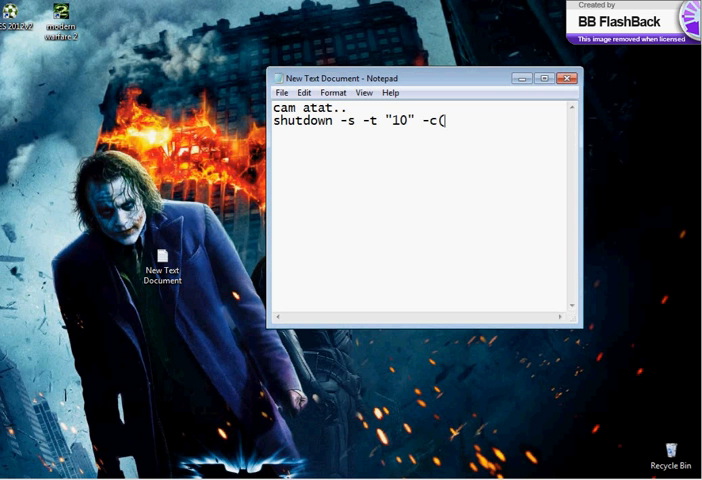
- Type the placeholder '(mesajul care apare dupa lansarea' after -c
type("mesaju1")
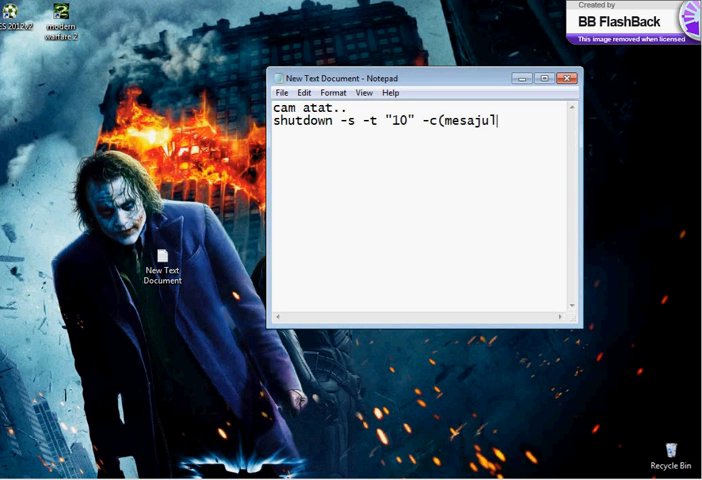
type("care apare")
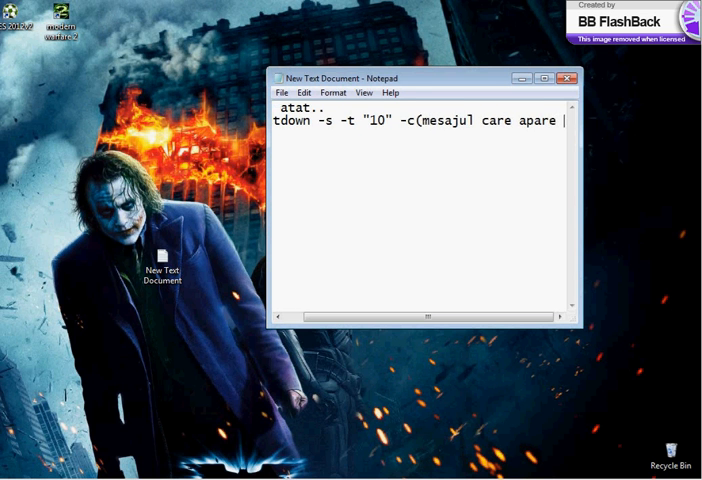
type("d")
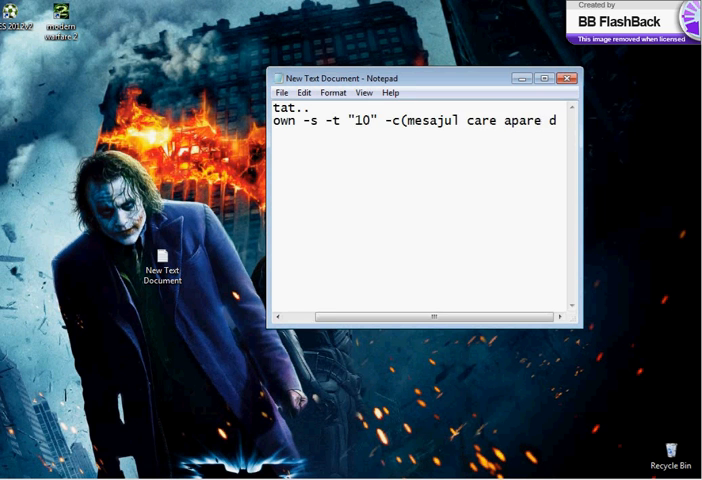
type("dupa lansarea")
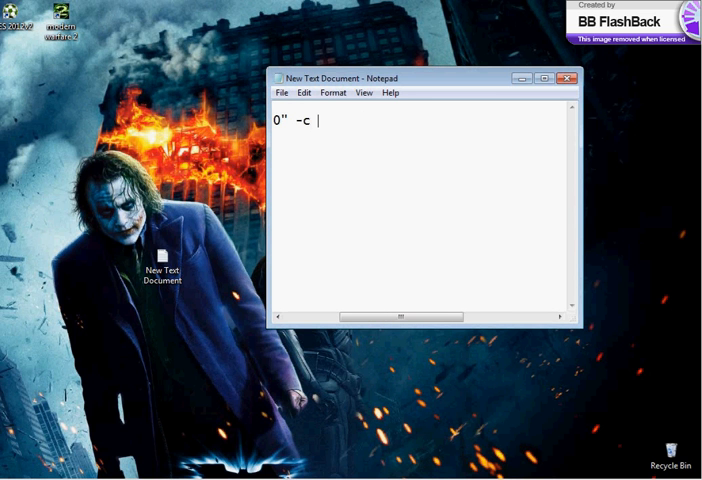
- End the shutdown line with the quoted comment "by BLu3 d3v1L"
type("\"b")
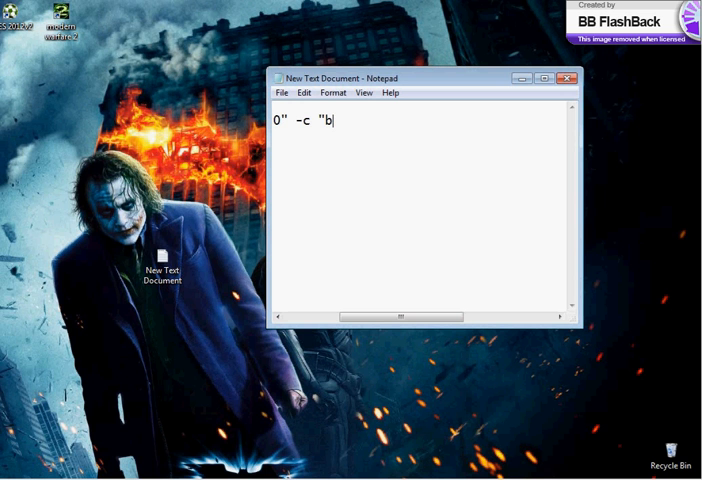
type("y B")
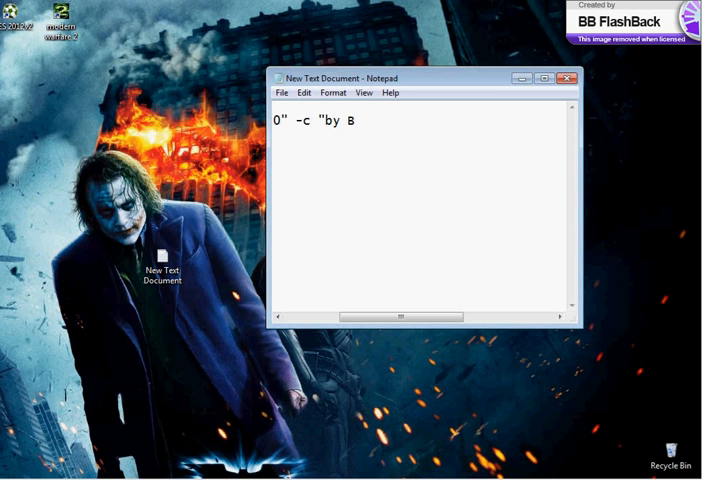
type("Lu3")
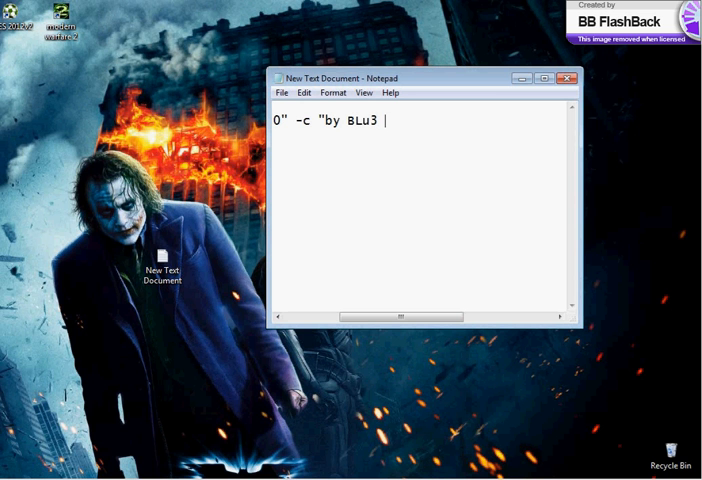
type("d3v1L")
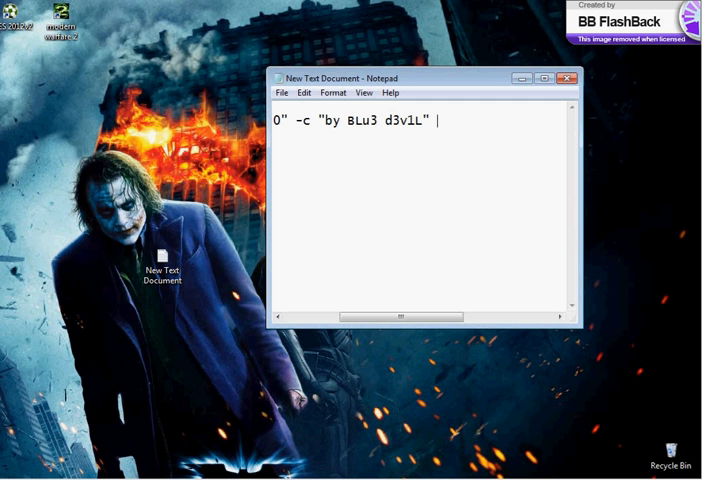
mouse_move(554, 264)
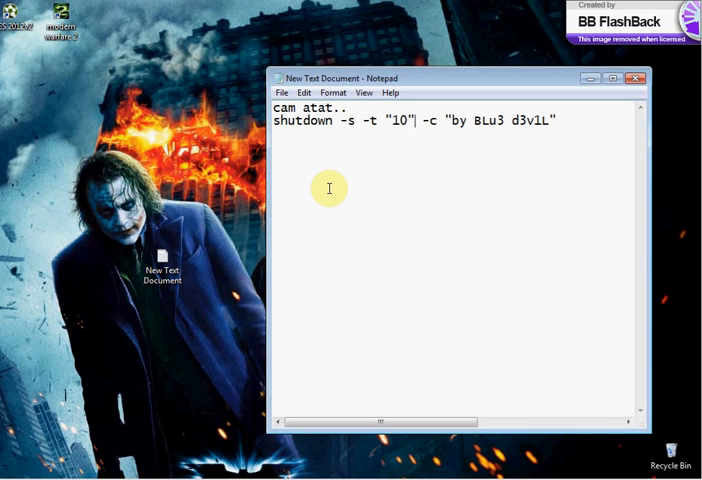
- Add the line 'cam atat..mai multe pe pagina de facebook..'
type("ca")
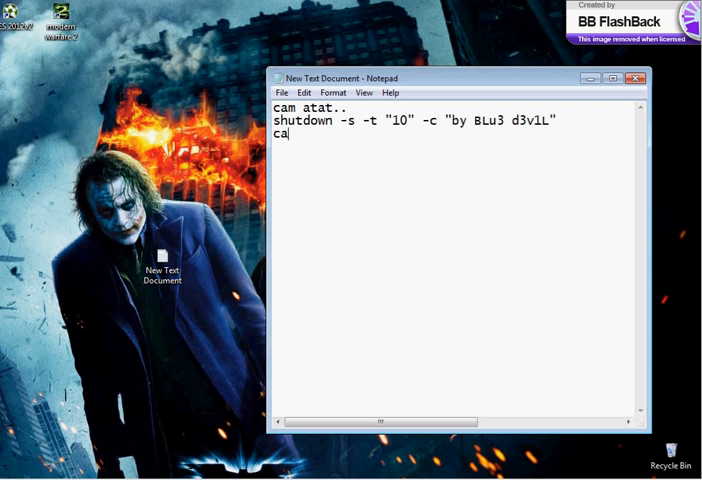
type("m atat")
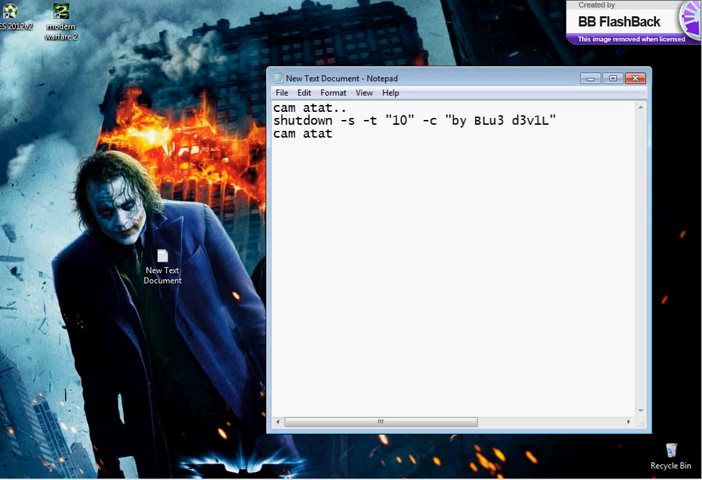
type(".mai multe pe pagina")
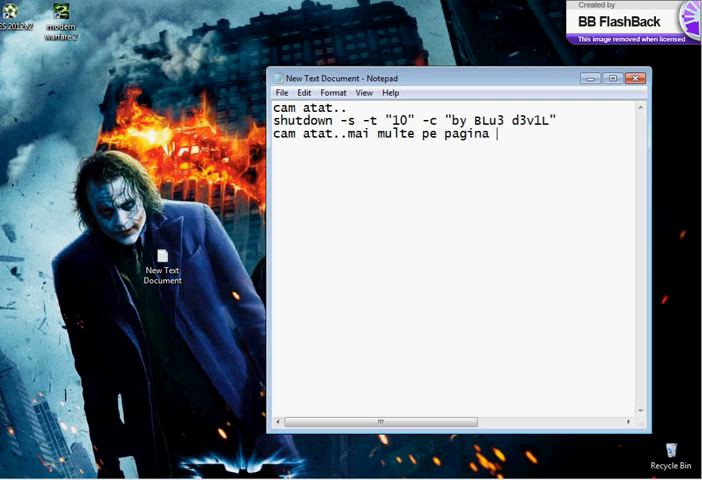
type("de facebook..")
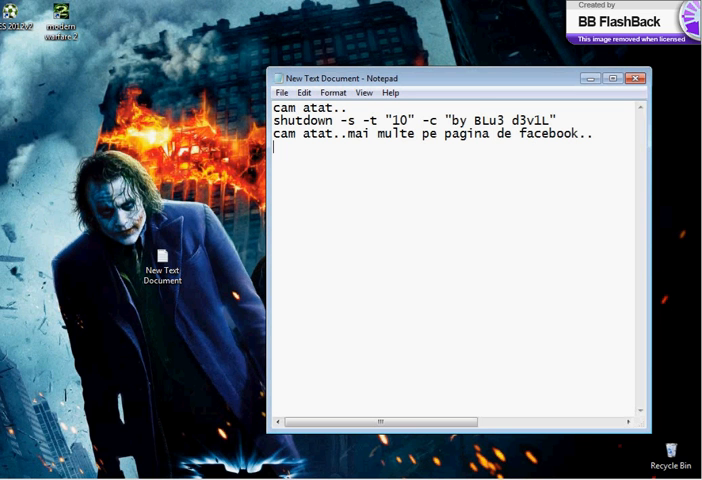
- Add the signature 'Hack by BLu3 d3v1L' and the closing 'have fun!'
type("Hack")
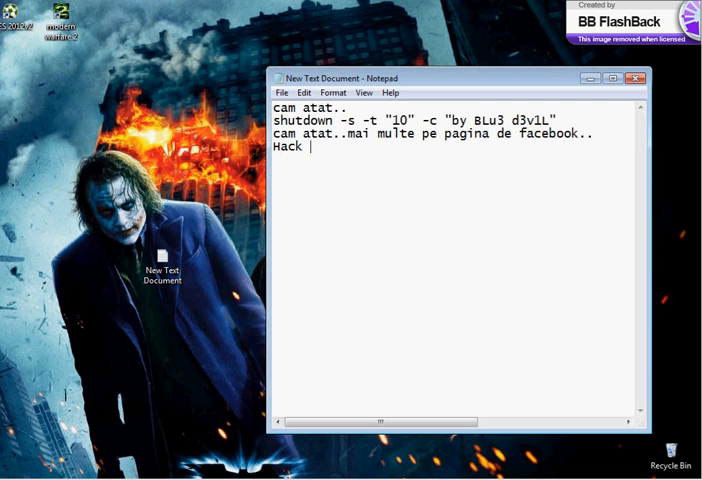
type("by BLU")
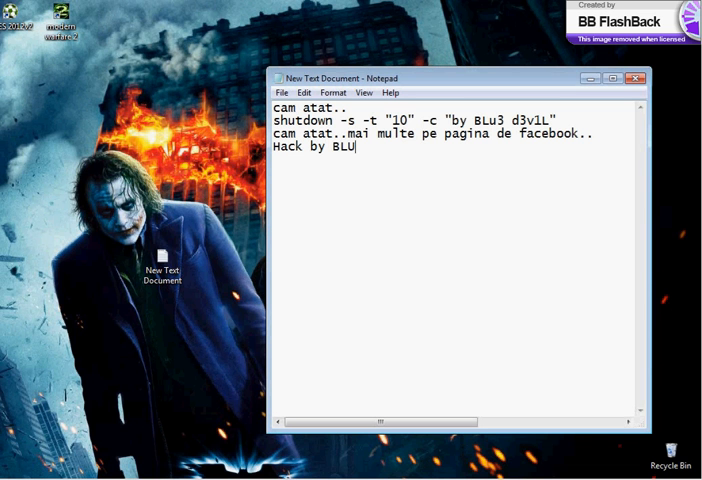
type("u3")
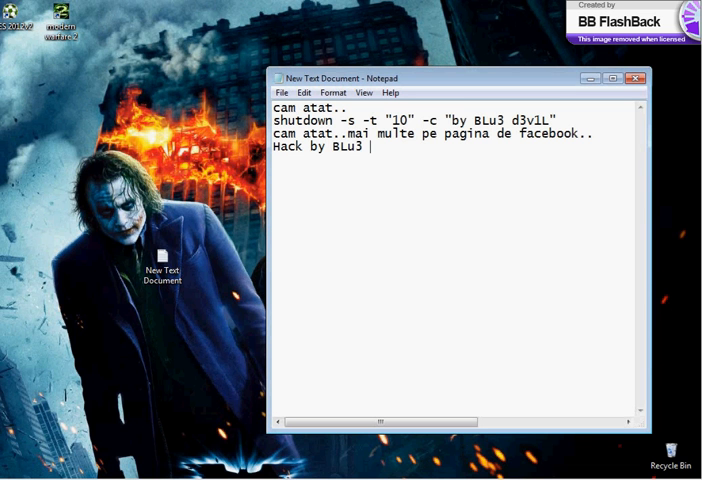
type("d3v1L")
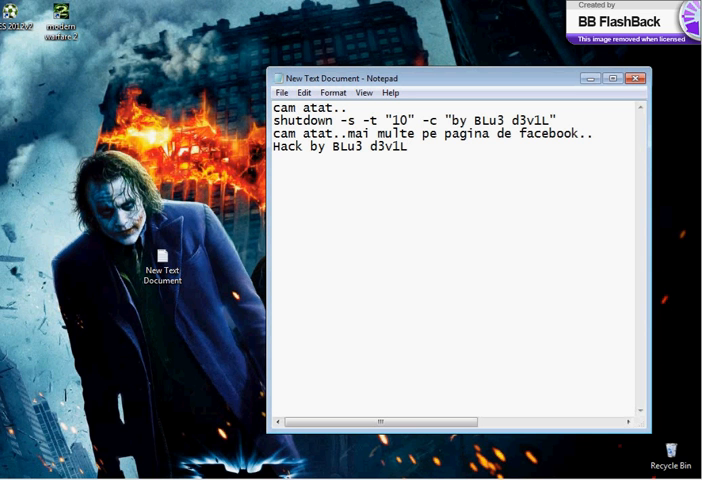
type("have fun!")
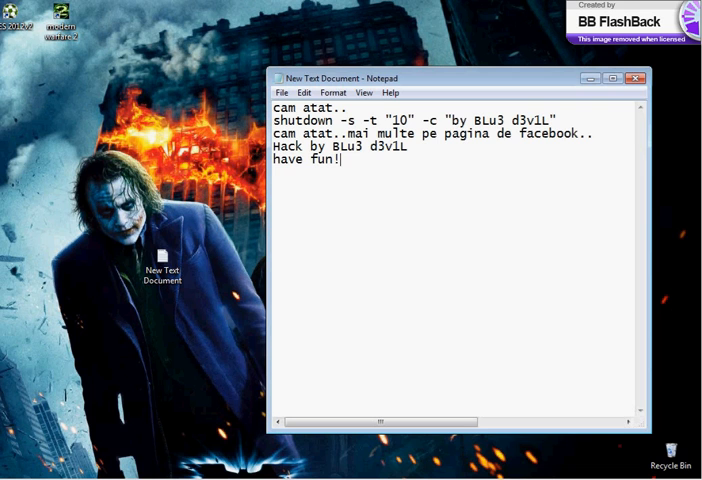
mouse_move(452, 142)
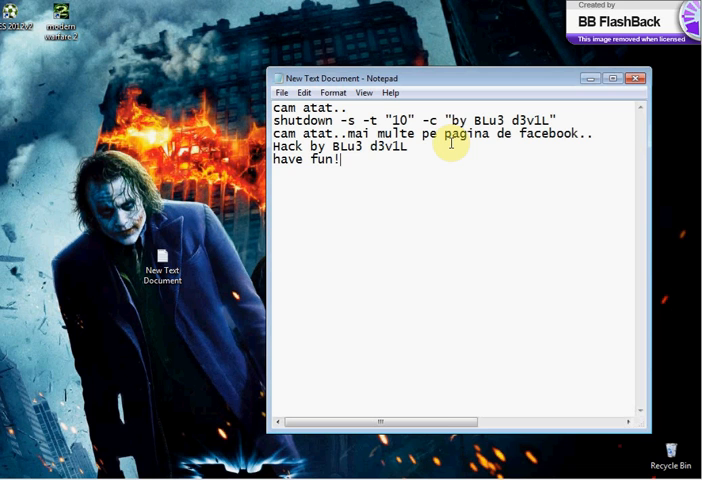